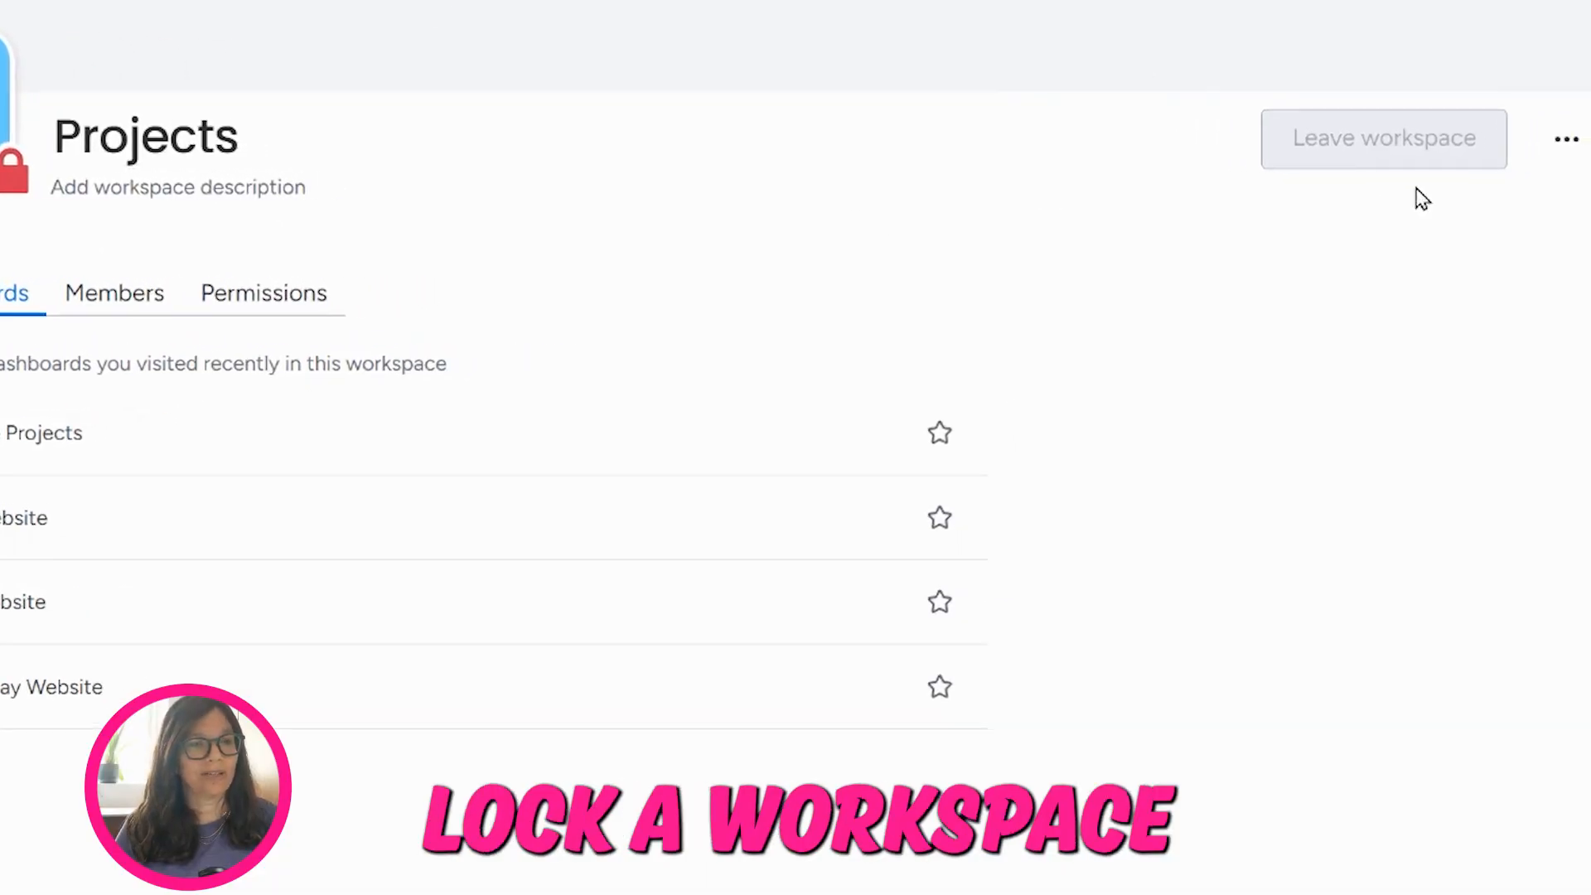
- Display the Projects workspace Members tab, showing its single owner member
click(1565, 139)
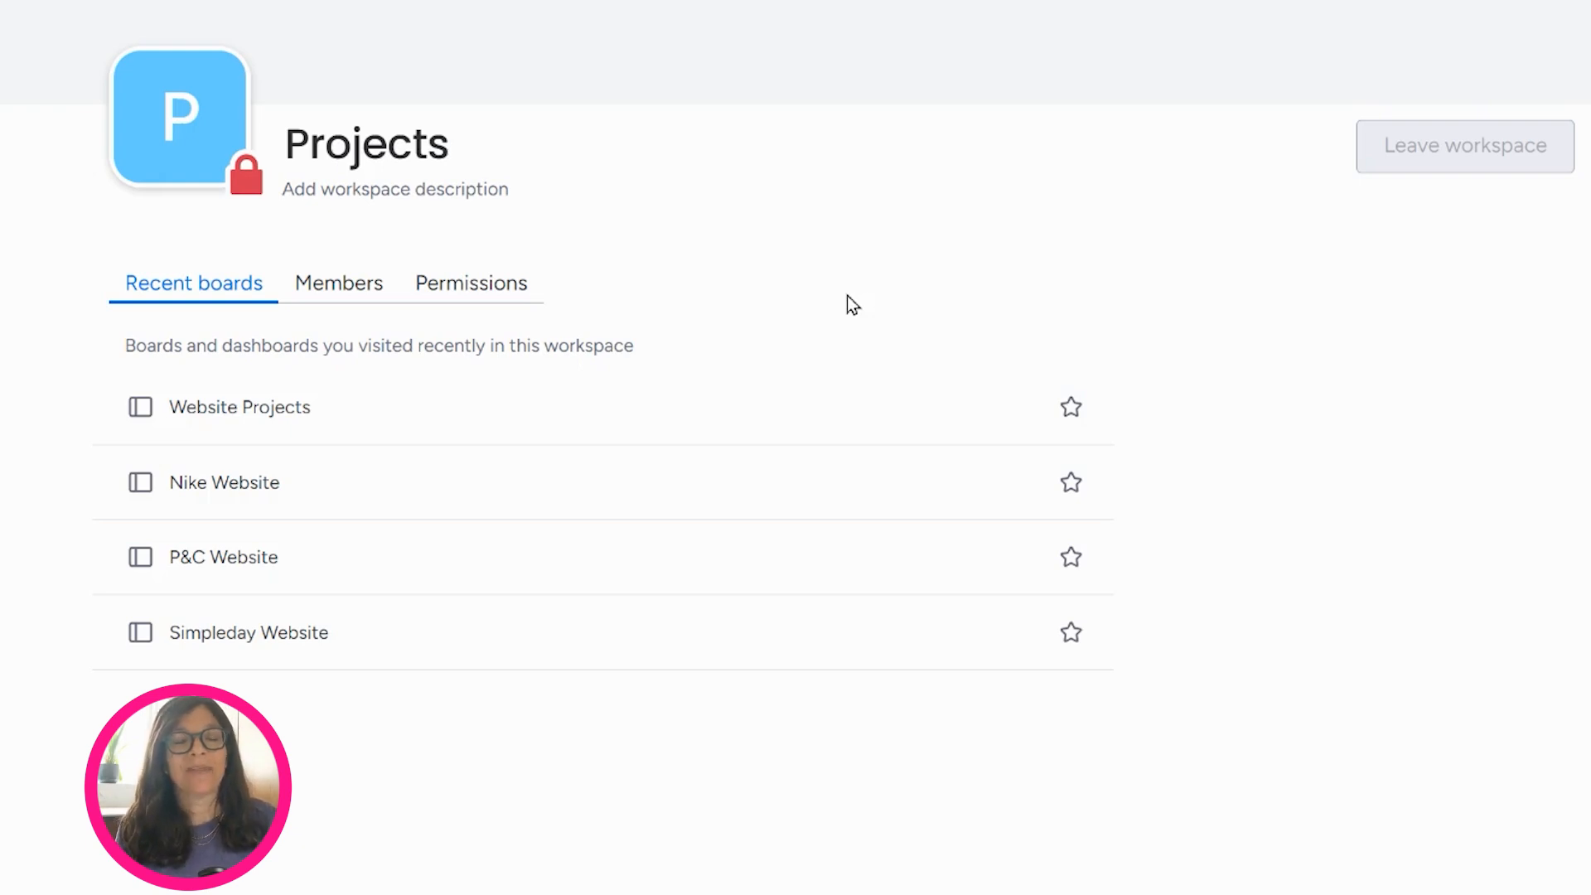
mouse_move(873, 301)
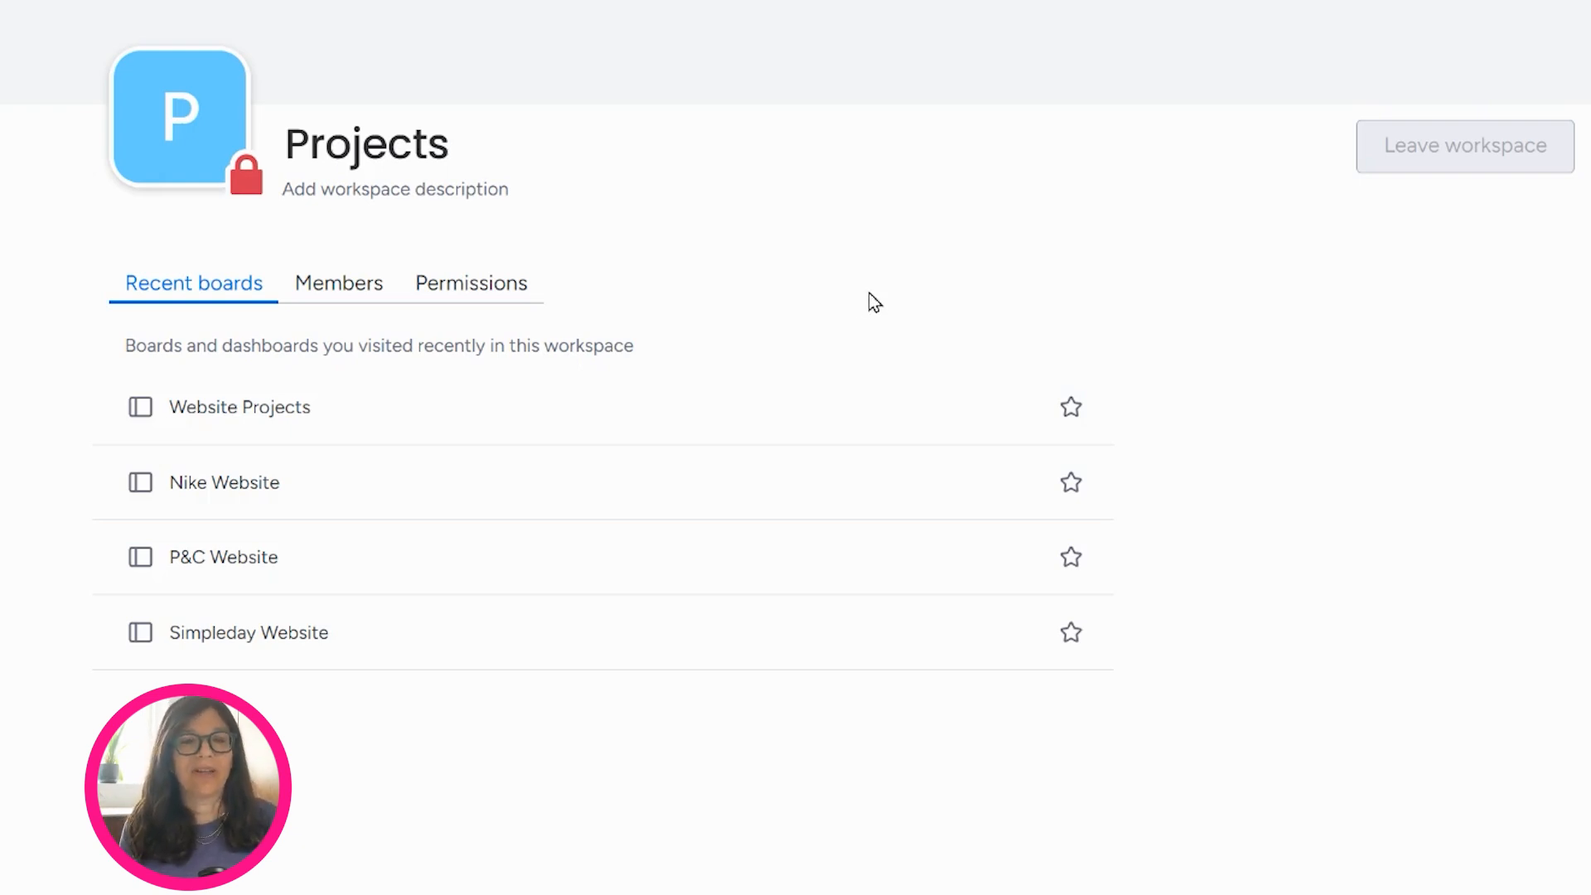
mouse_move(179, 114)
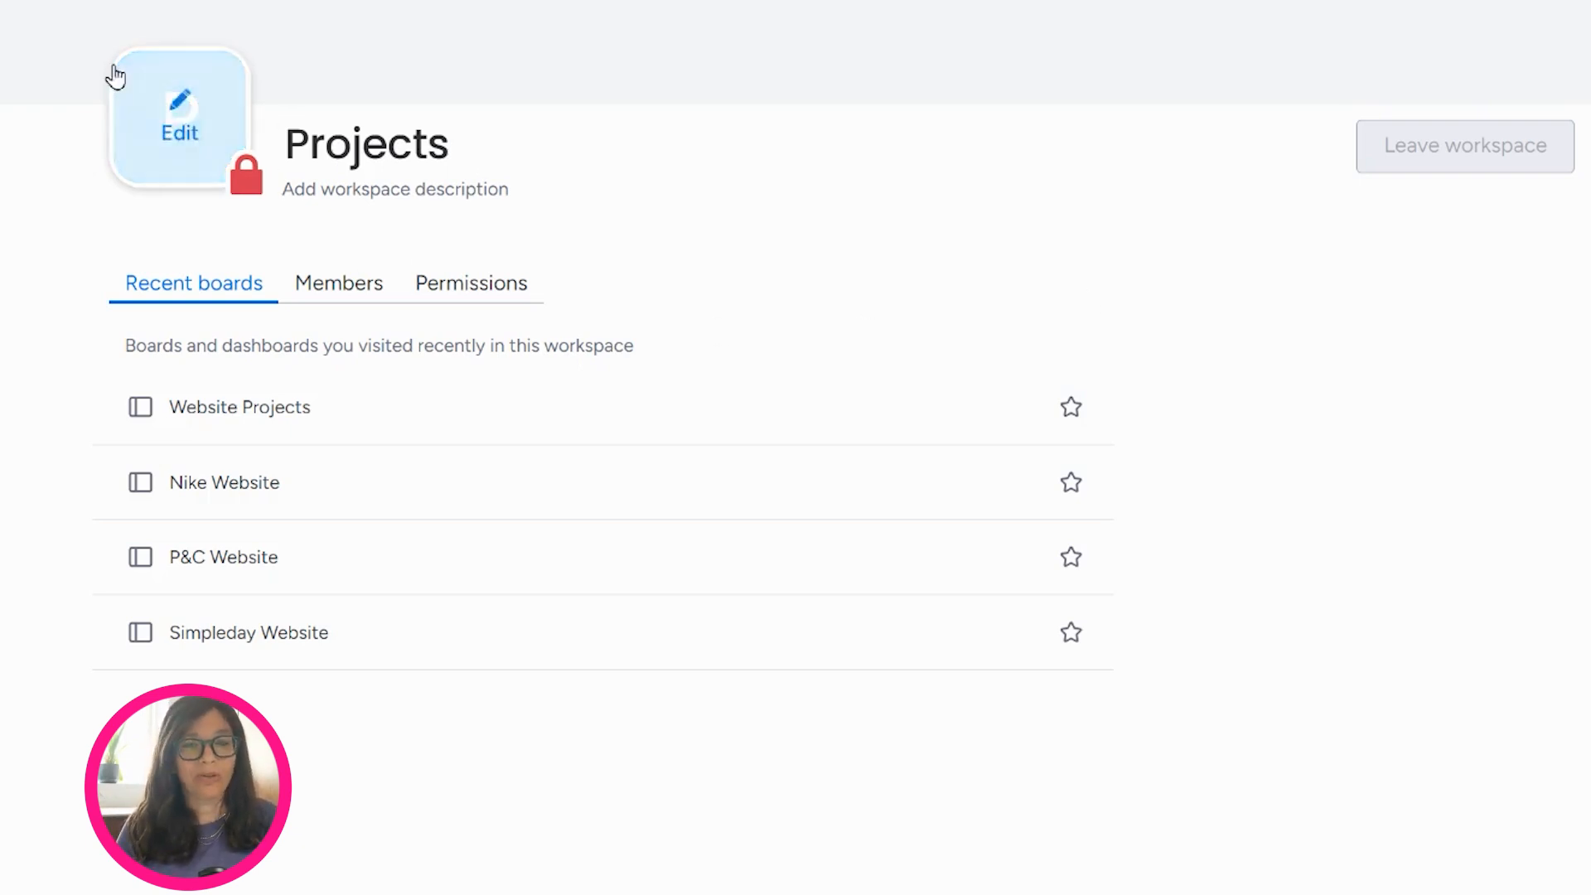
mouse_move(271, 335)
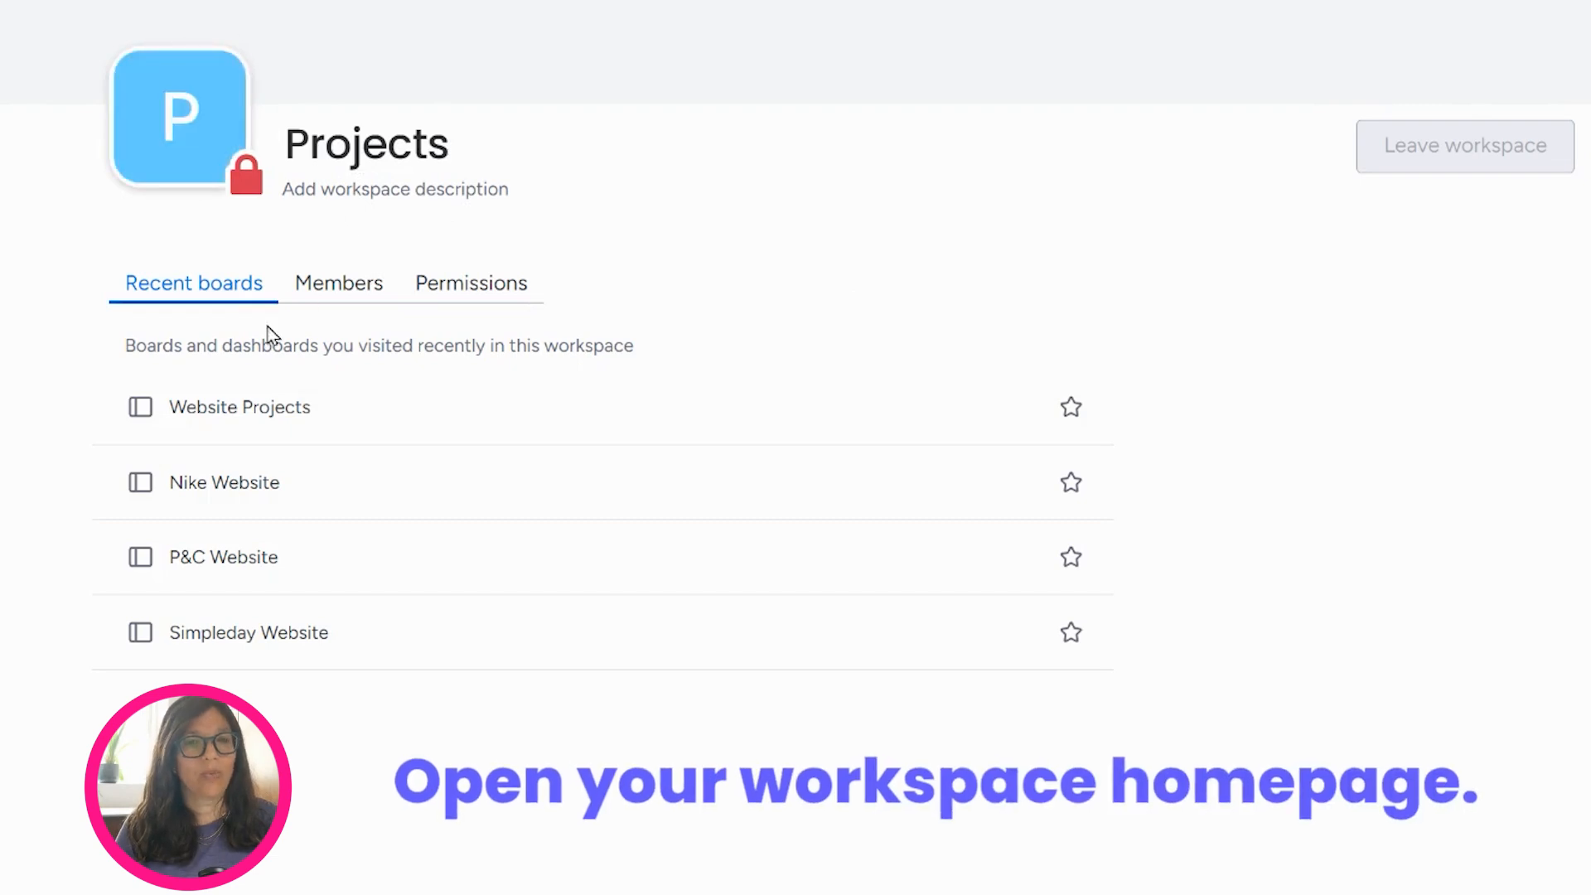
click(1518, 132)
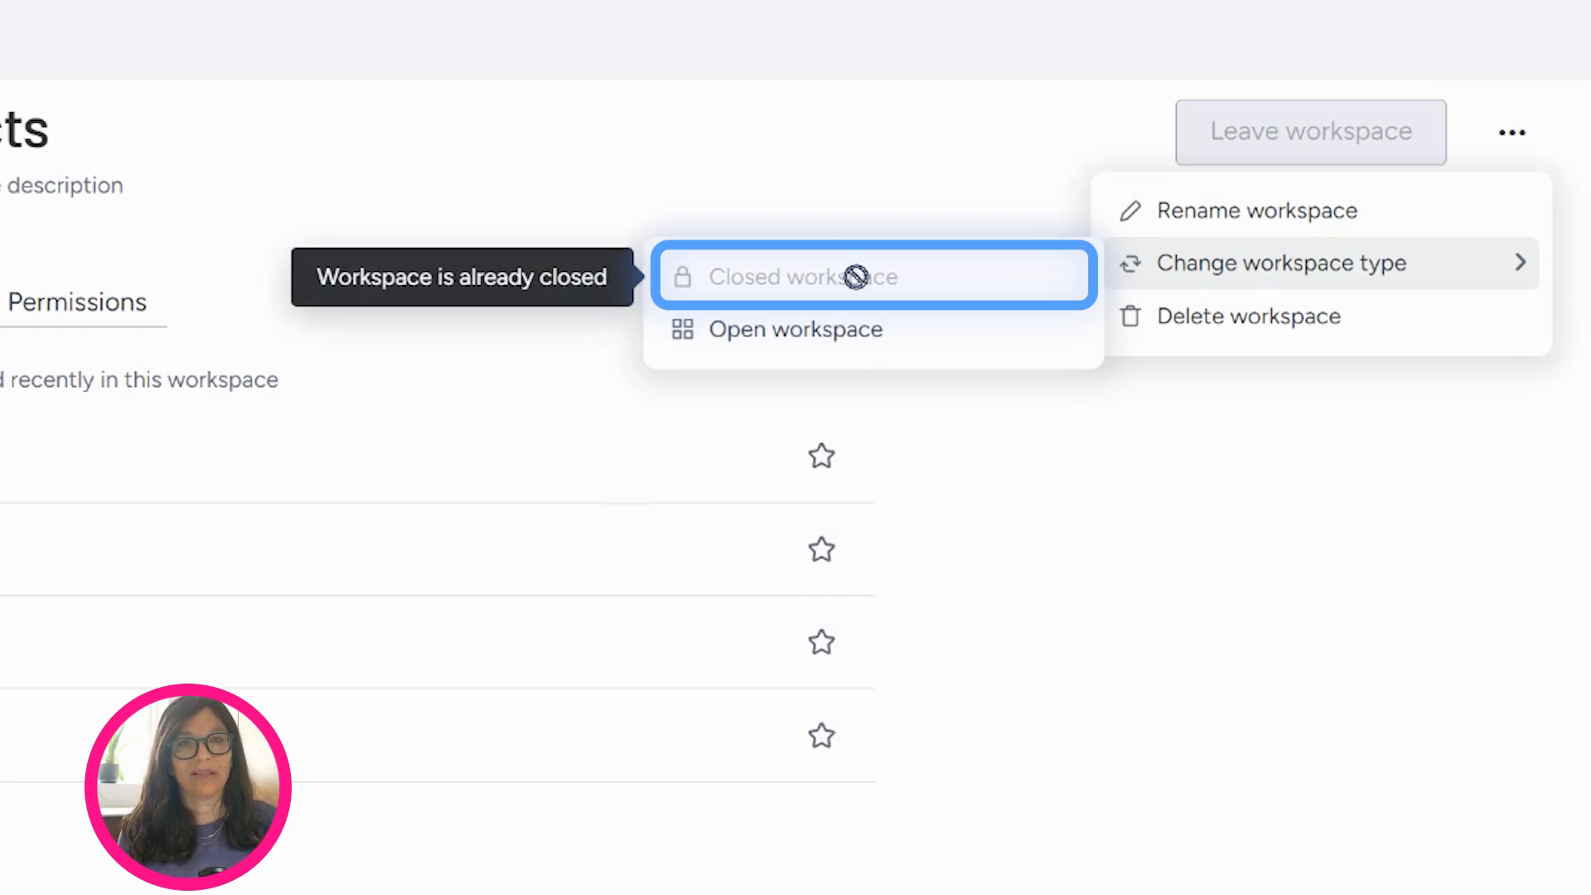
mouse_move(857, 191)
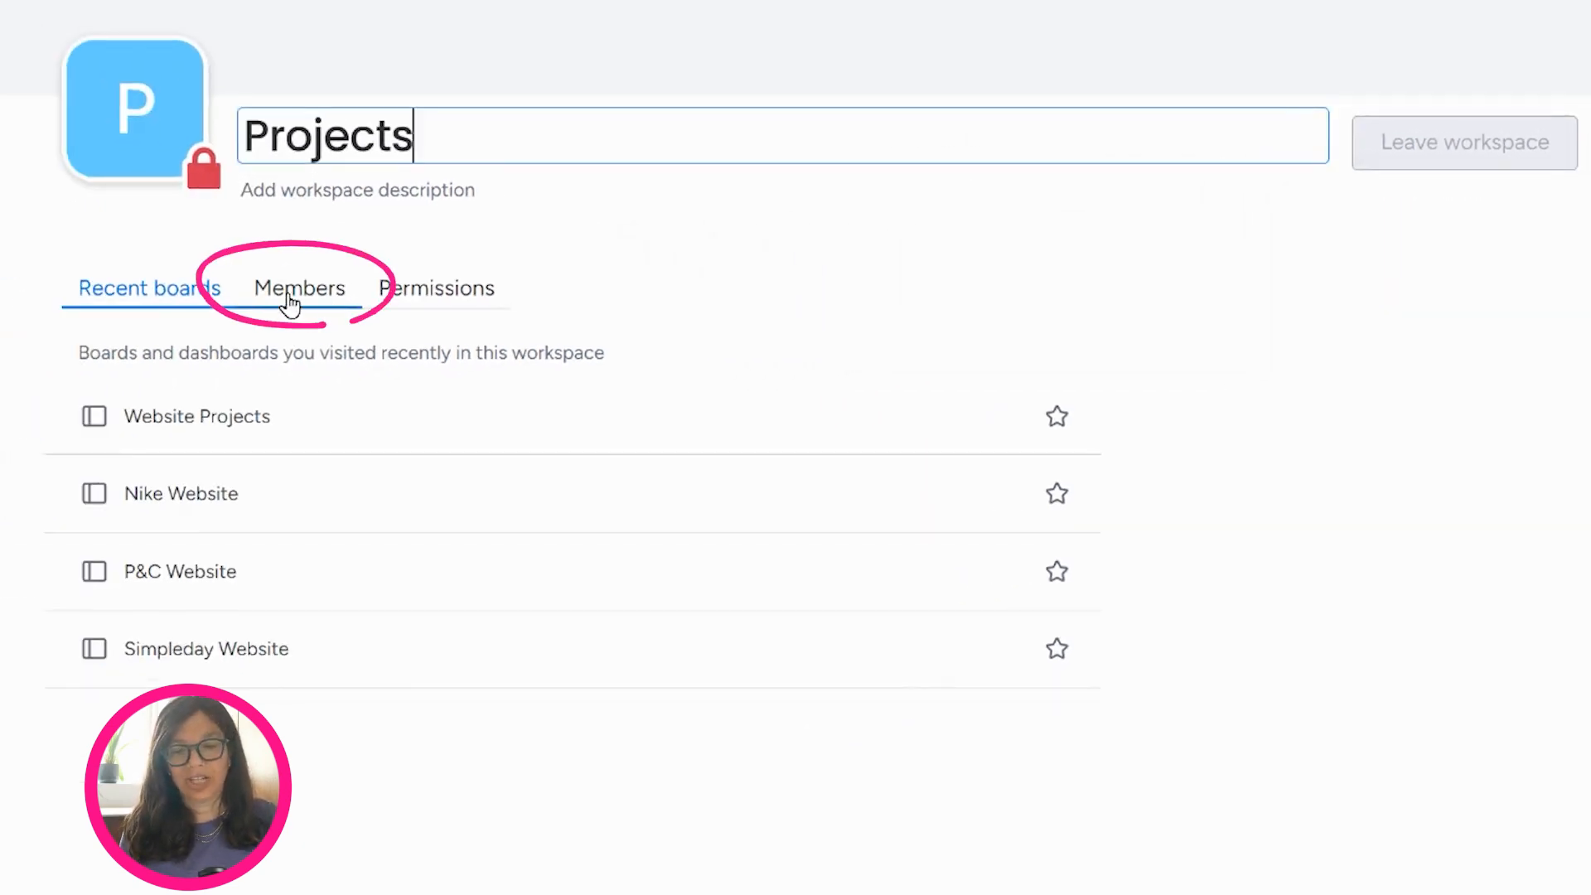
click(298, 287)
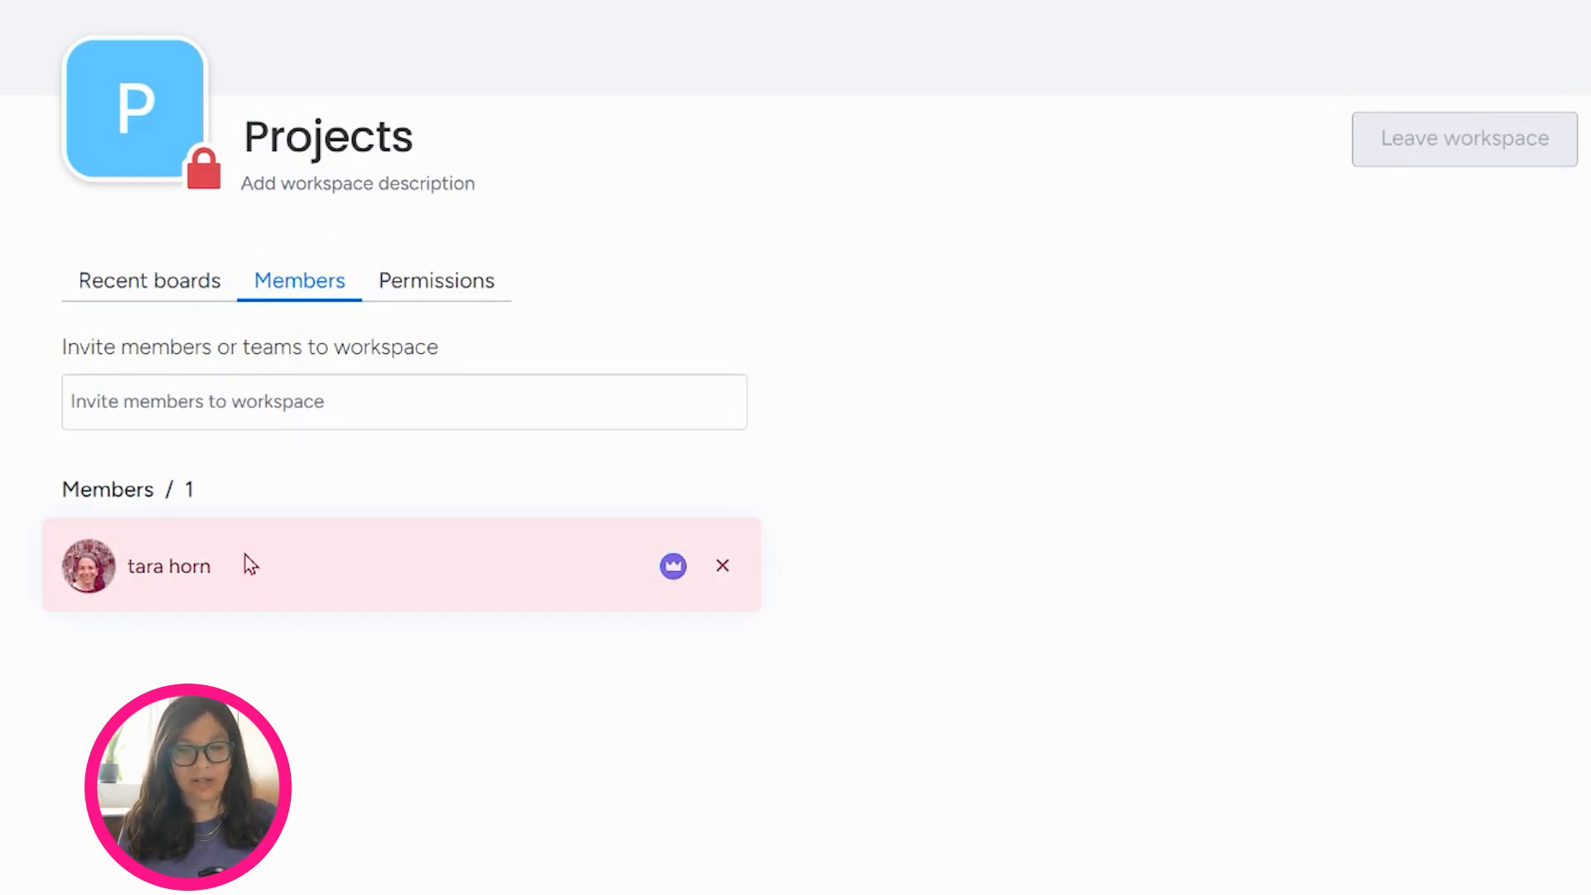
mouse_move(252, 628)
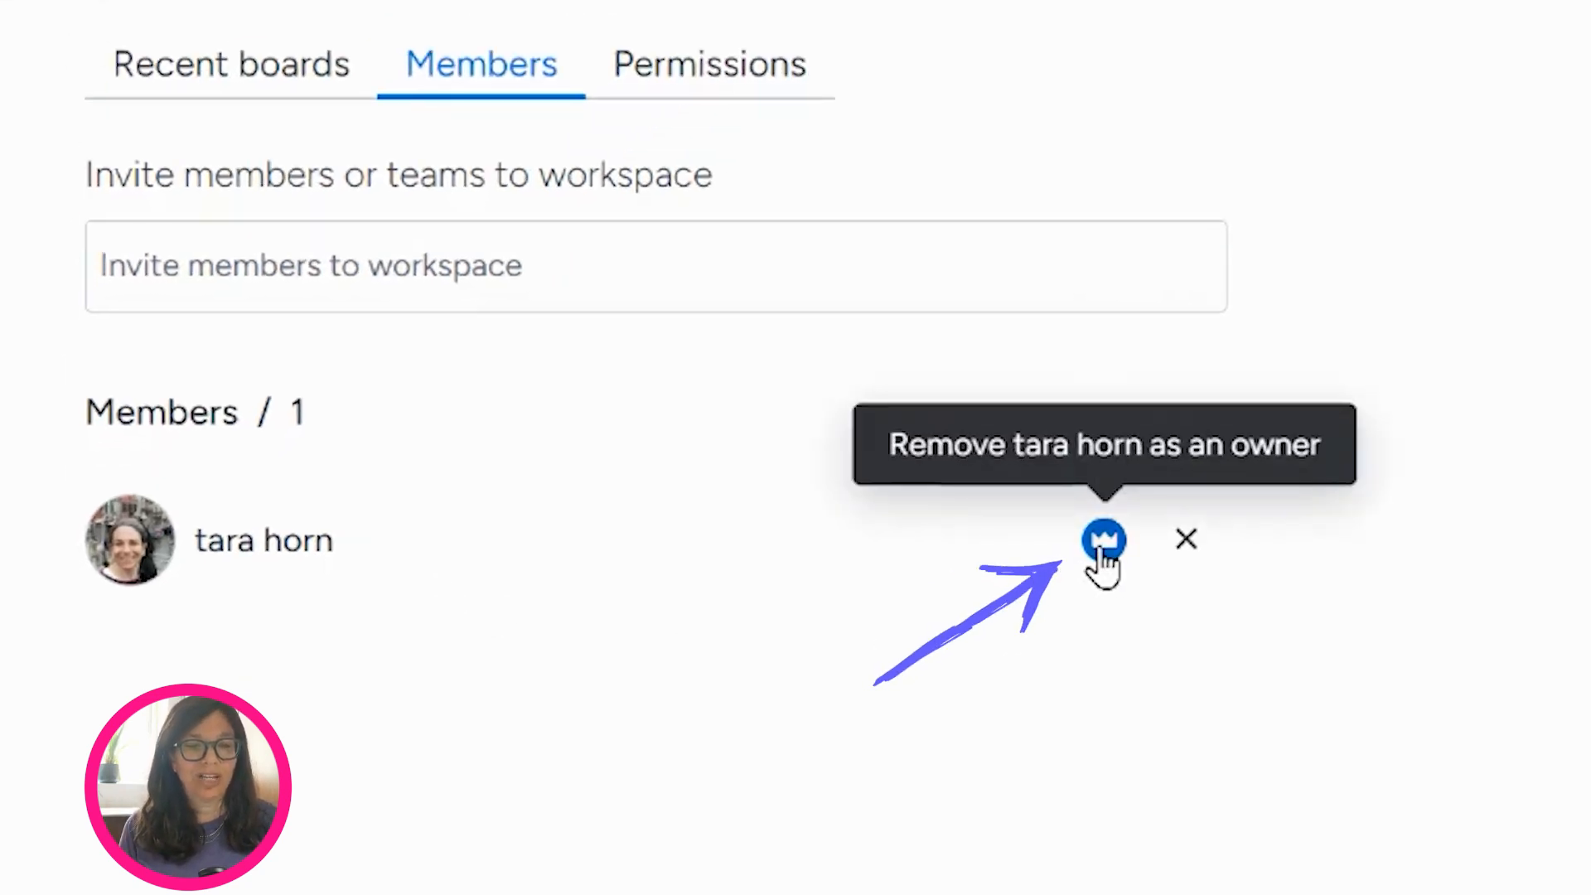
mouse_move(674, 614)
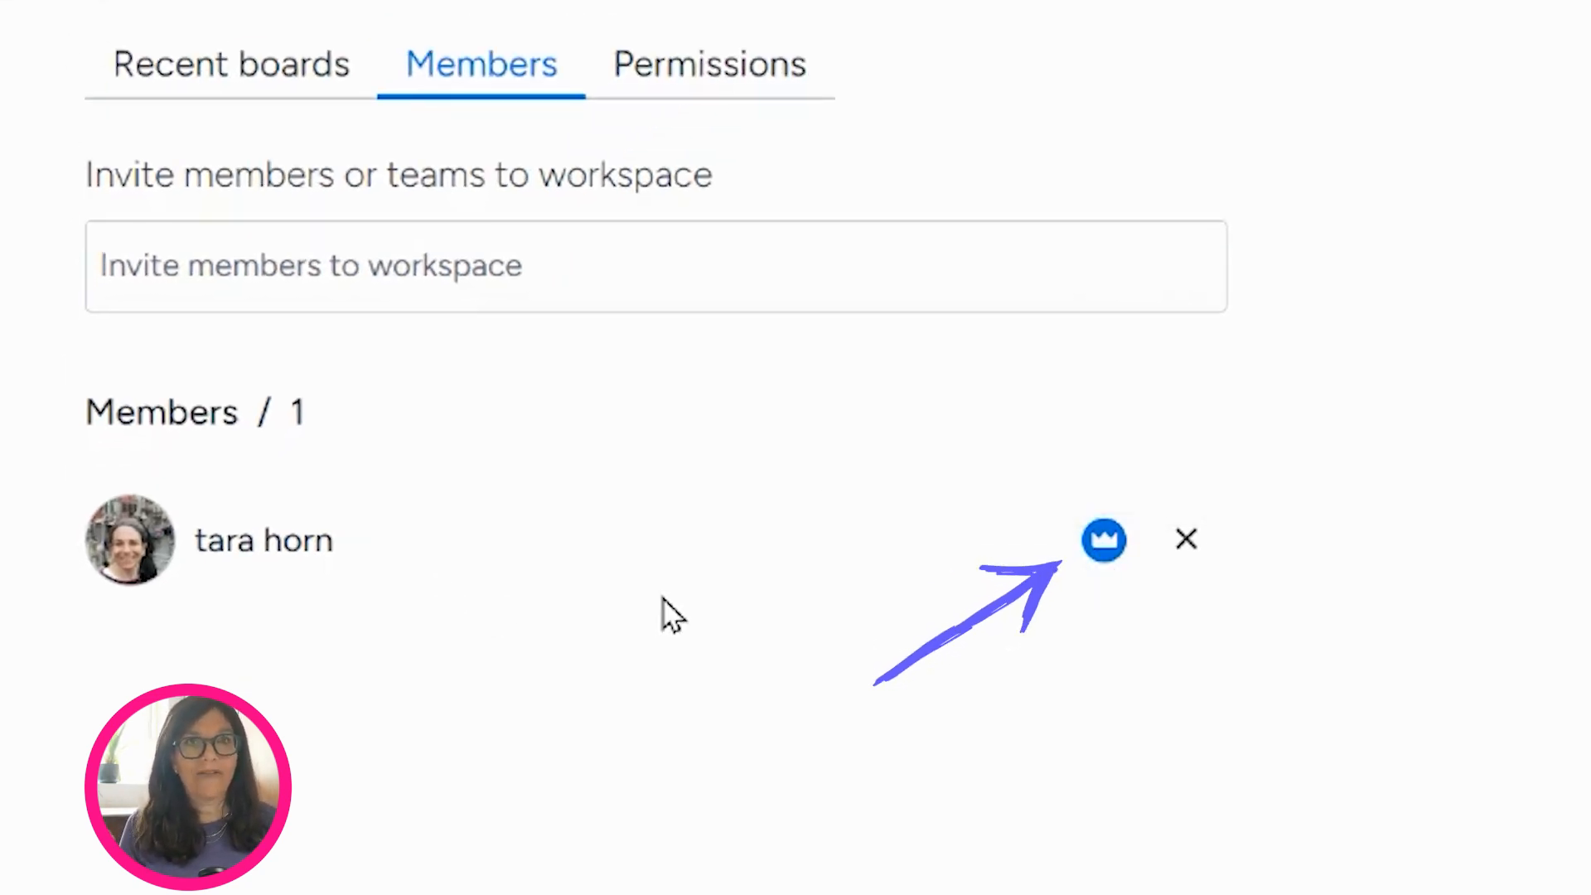